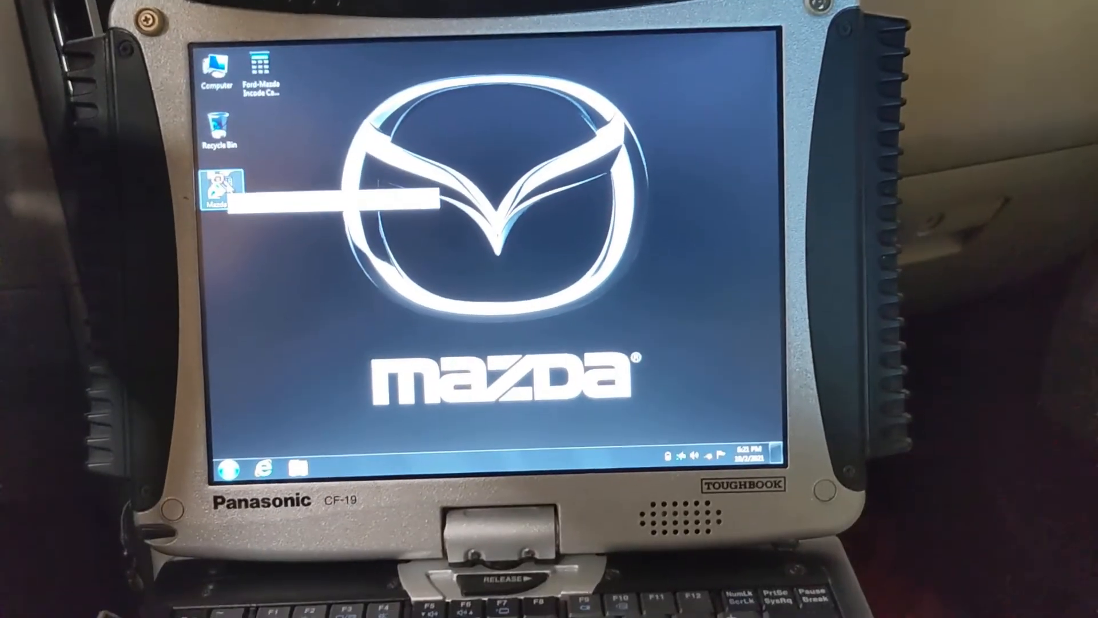
Launch Mazda IDS from its desktop shortcut so the IDS splash screen appears
{"action": "double_click", "coordinate": [225, 189]}
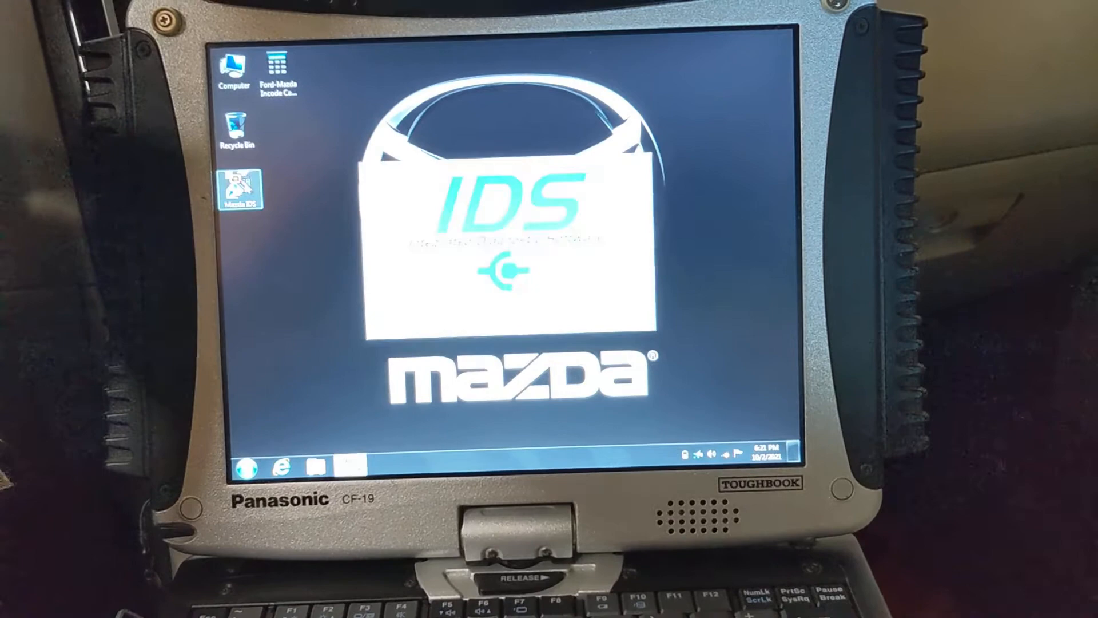